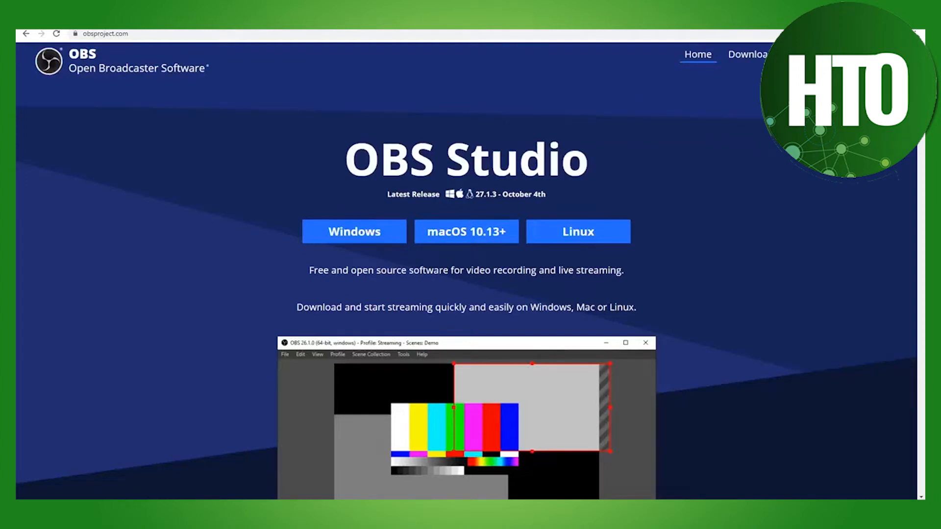
Scroll down obsproject.com and open the OBS-VirtualCam 2.0.4 plugin page
scroll("down", 3)
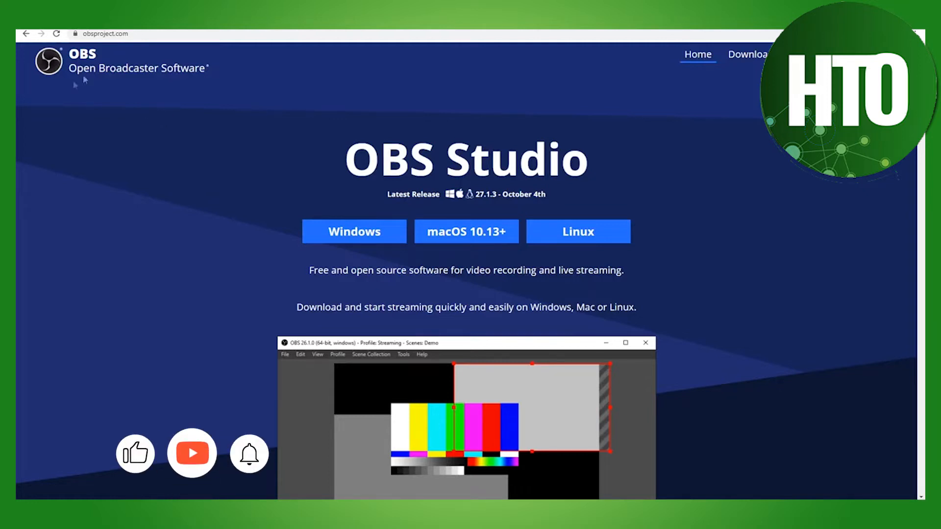
left_click(353, 231)
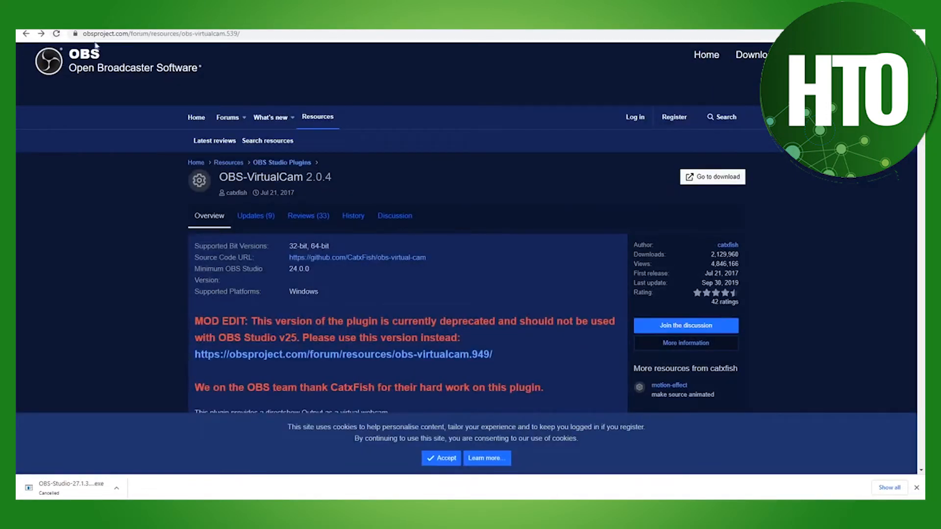
mouse_move(645, 340)
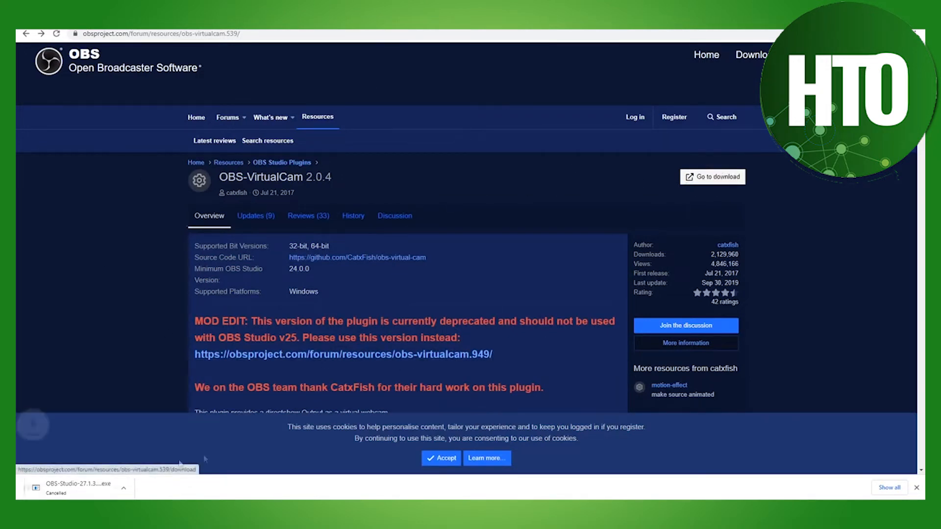
Download the OBS-VirtualCam installer via 'Go to download'
left_click(124, 488)
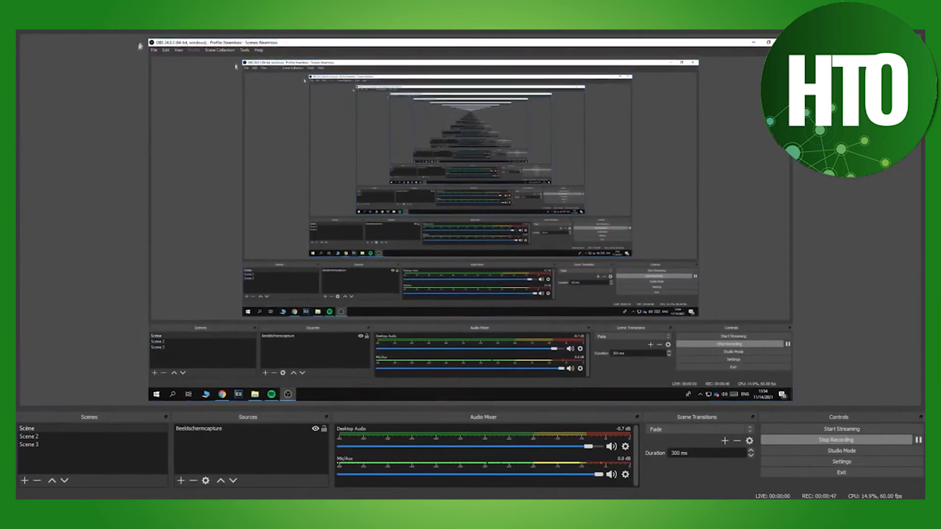
Start VirtualCam from the Tools menu with OBS-Camera as the target camera
left_click(245, 50)
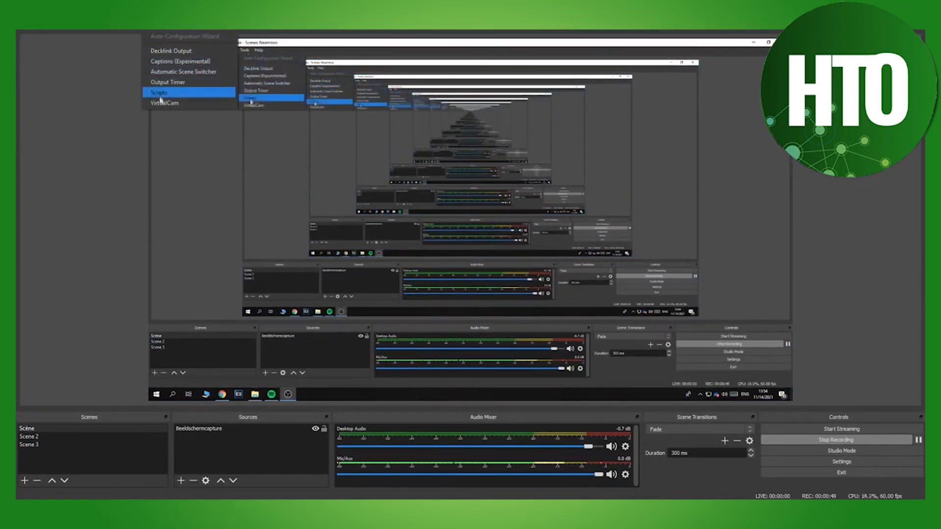
mouse_move(164, 102)
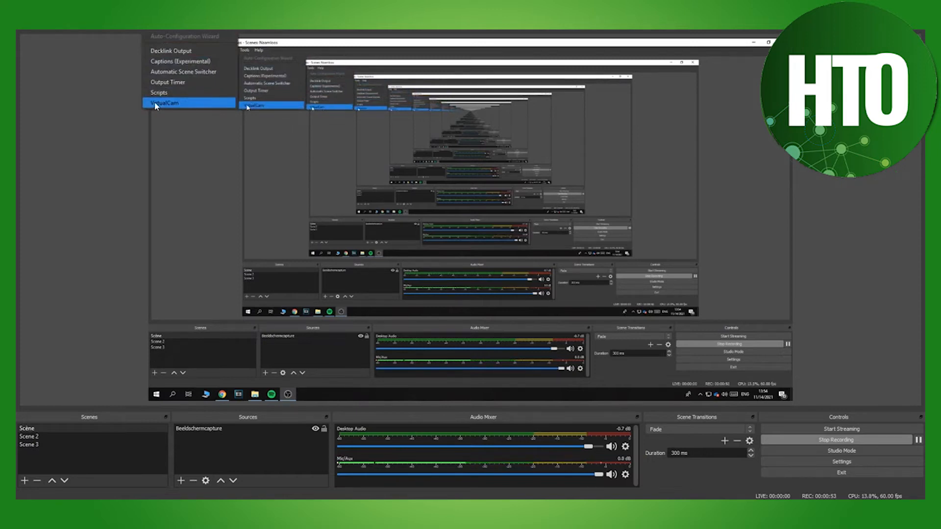
left_click(163, 102)
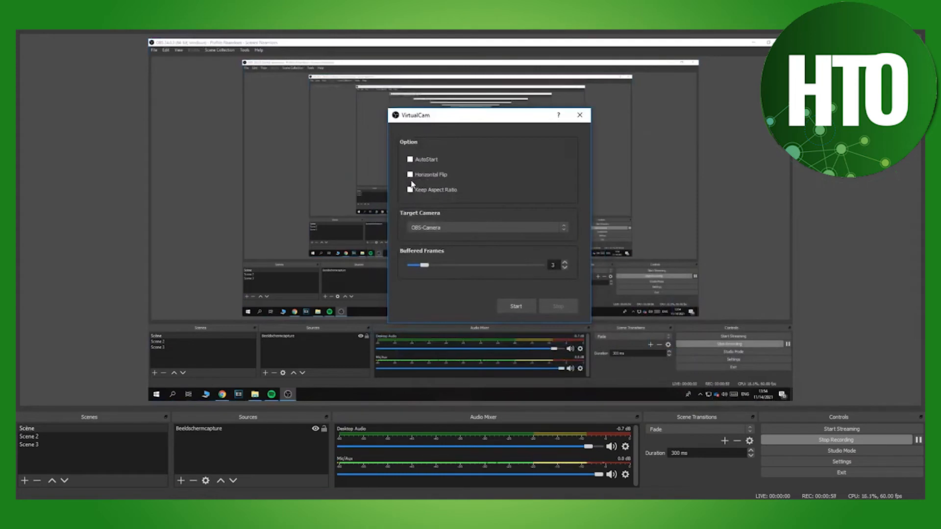
left_click(516, 306)
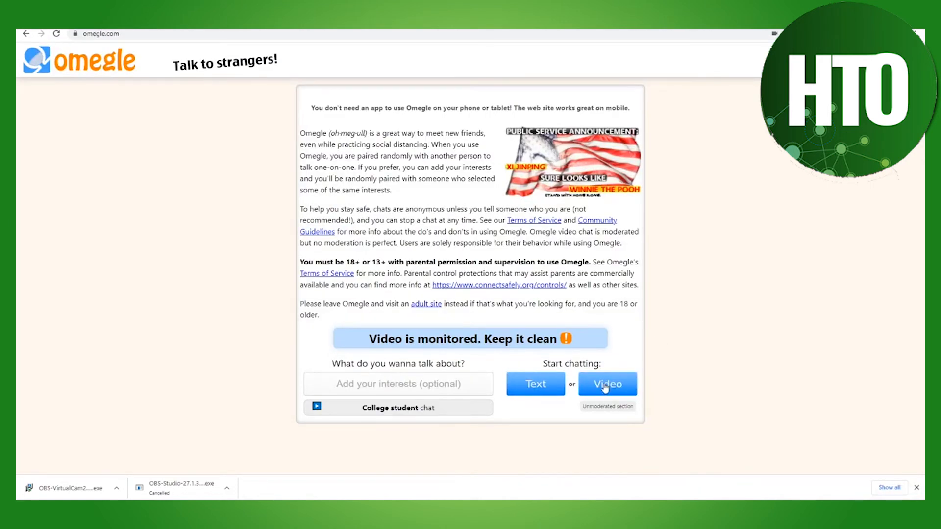
Start an Omegle video chat using OBS-Camera, then stop it and begin a new one
left_click(606, 385)
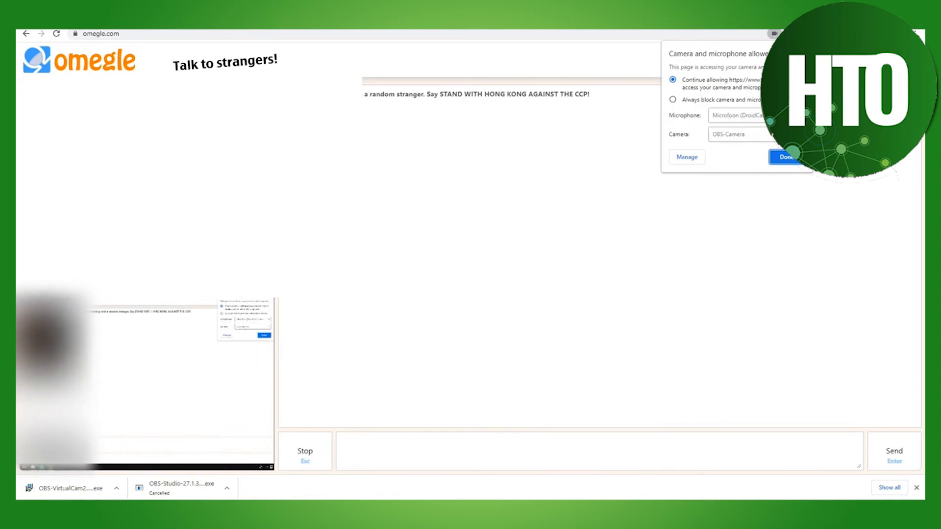
mouse_move(283, 305)
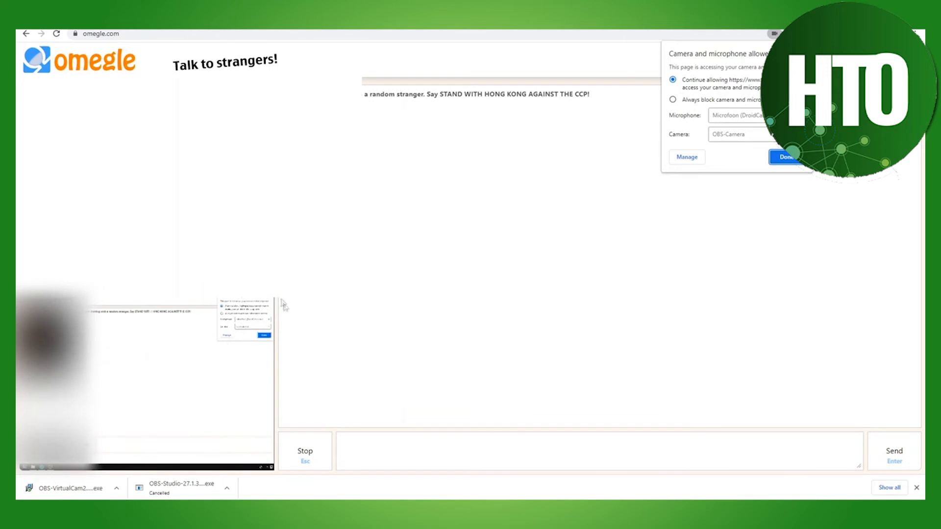
left_click(305, 451)
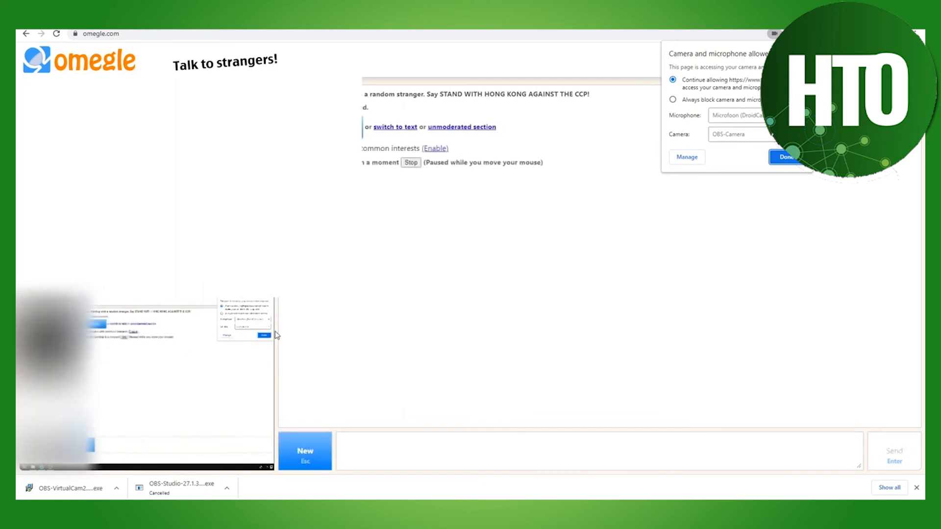
left_click(305, 451)
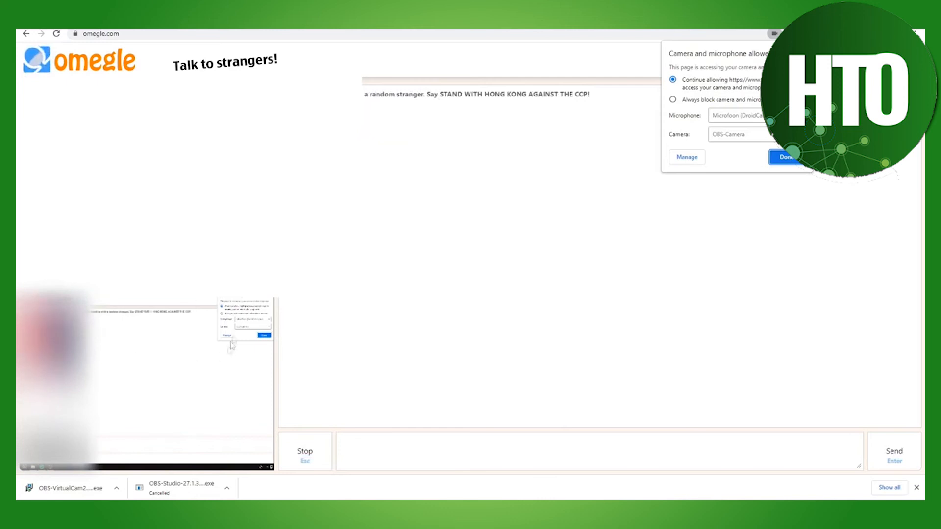
mouse_move(198, 353)
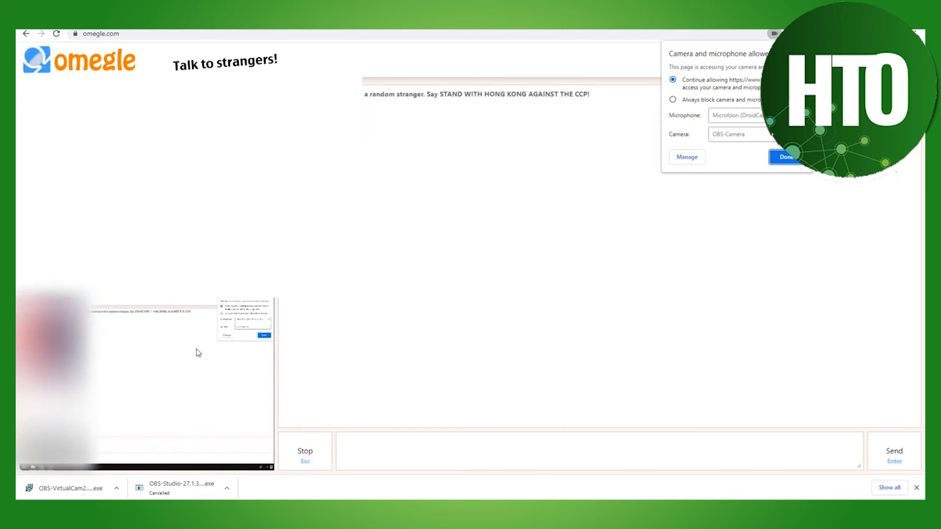
mouse_move(174, 345)
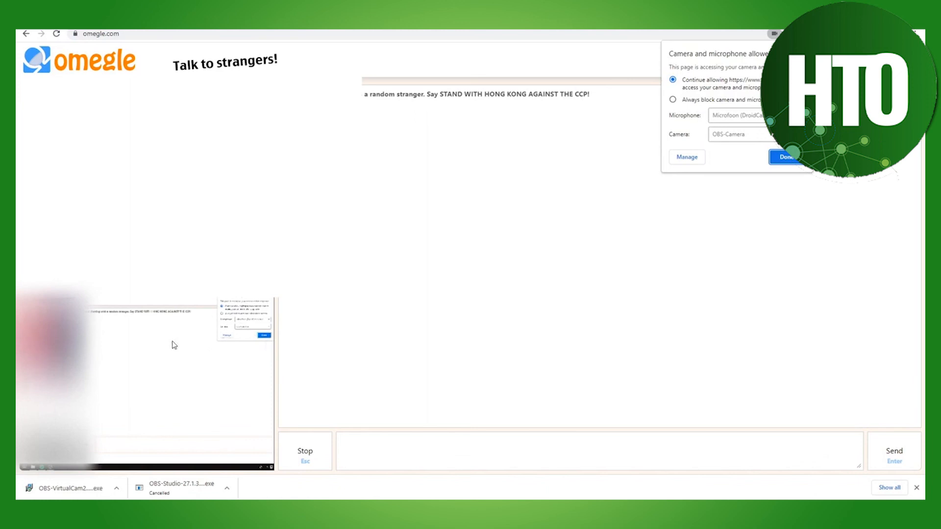
mouse_move(398, 425)
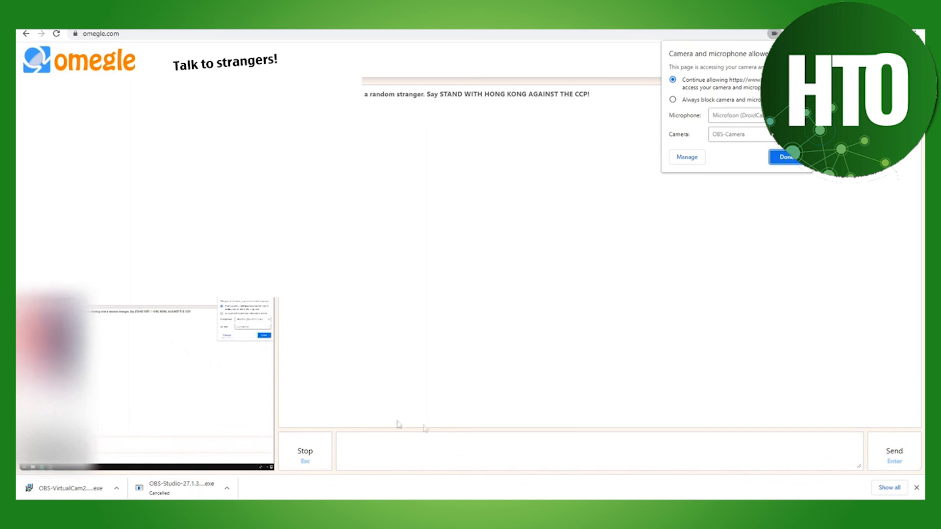